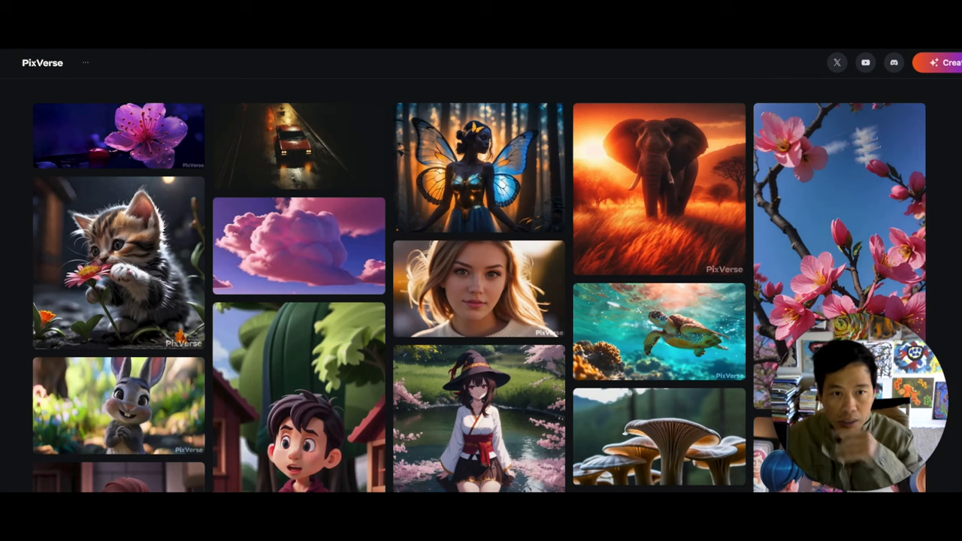
mouse_move(319, 175)
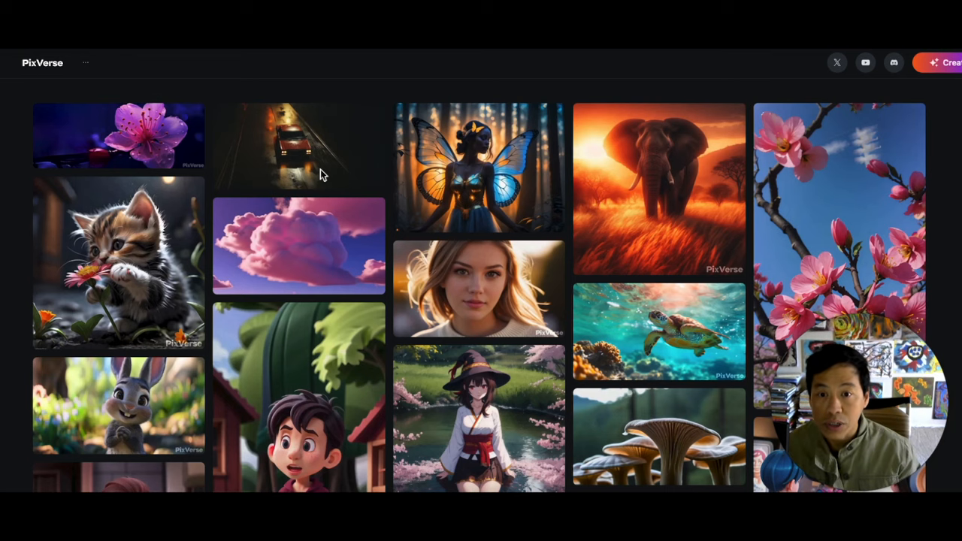
View and play the red car on a dark road showcase video, then return to the gallery
left_click(289, 148)
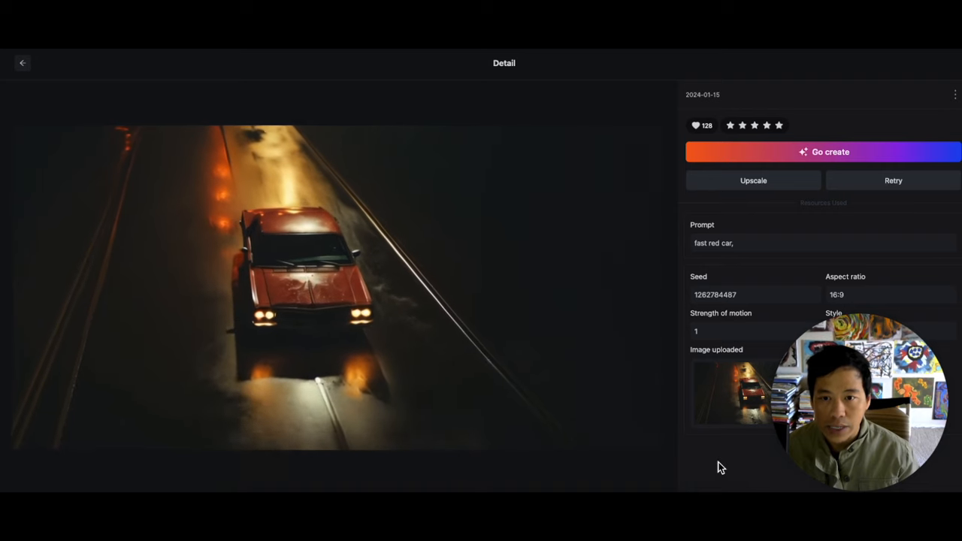
left_click(338, 293)
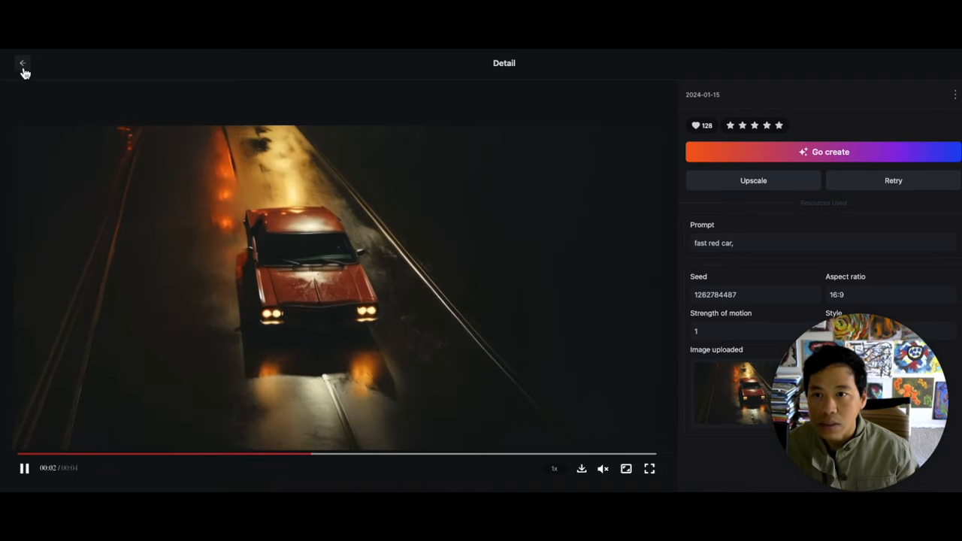
left_click(22, 63)
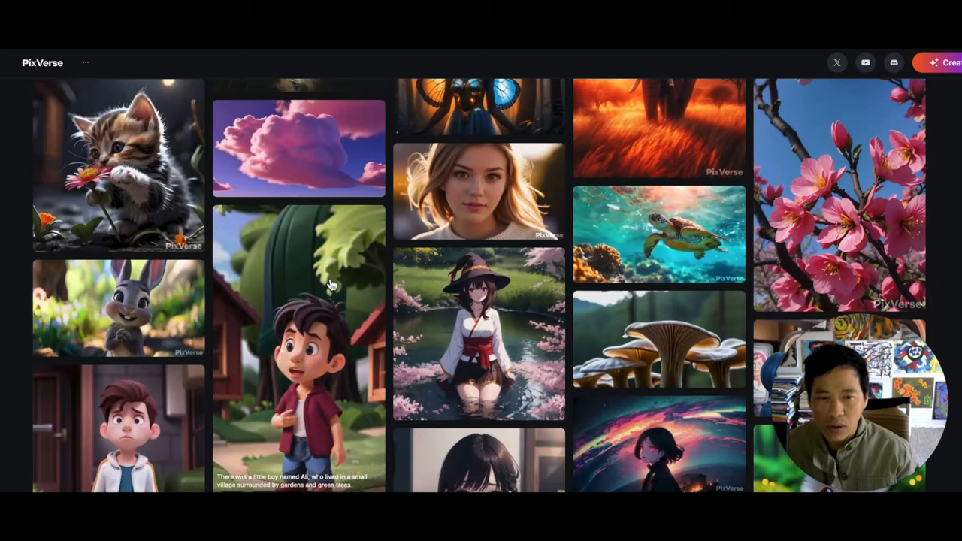
View the man going downstairs showcase video and head to My Videos
scroll("down", 3)
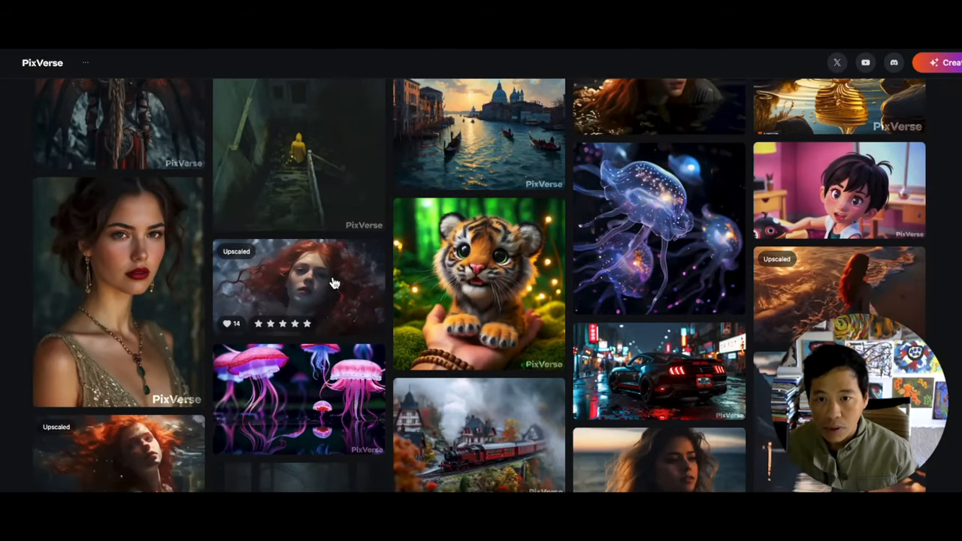
mouse_move(319, 175)
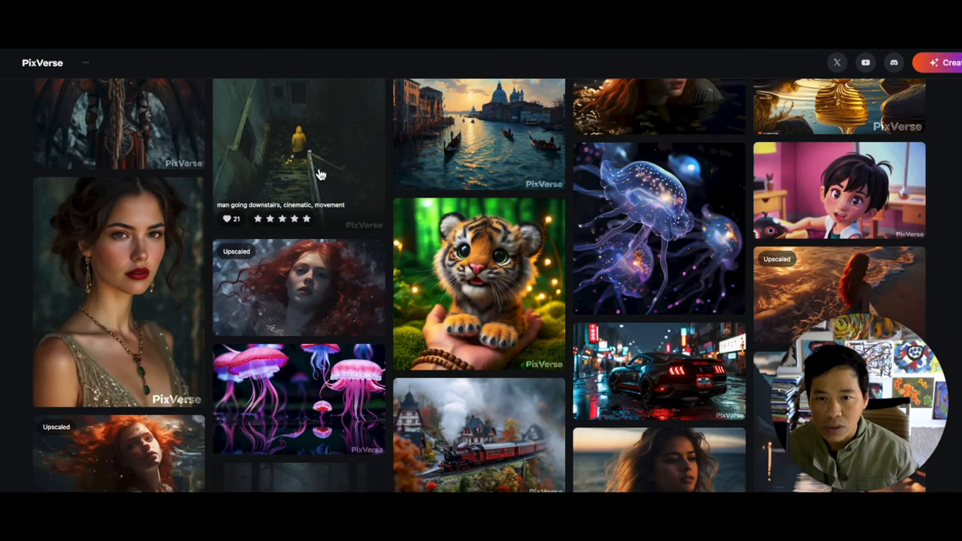
left_click(298, 135)
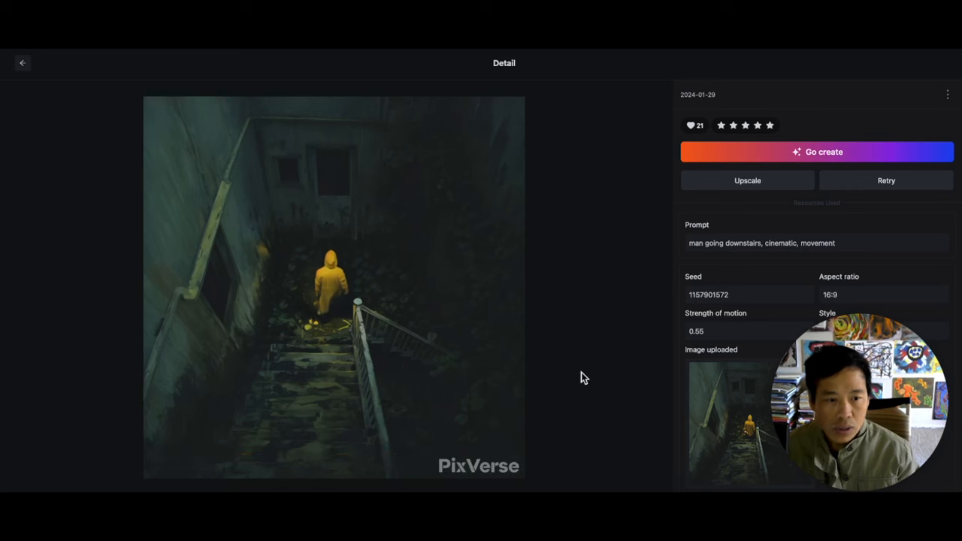
left_click(334, 286)
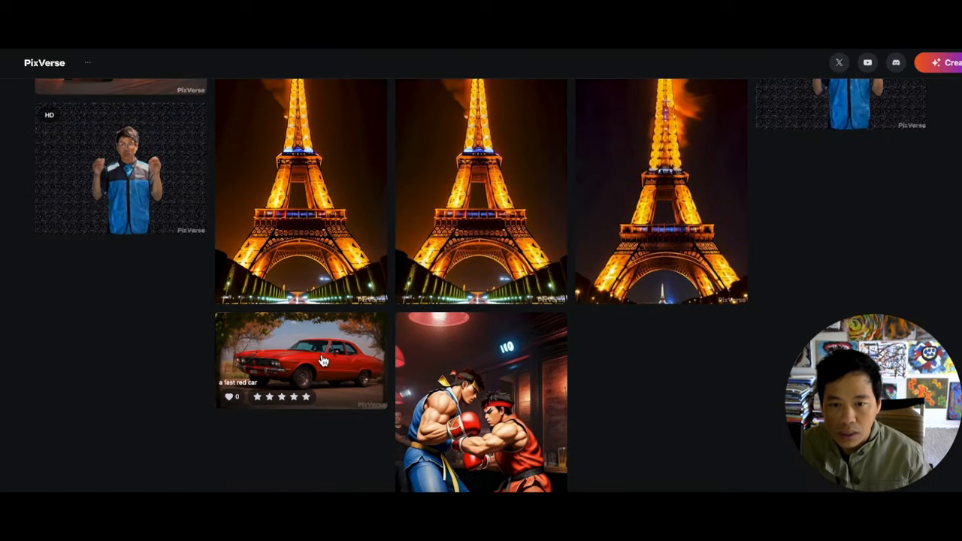
left_click(301, 357)
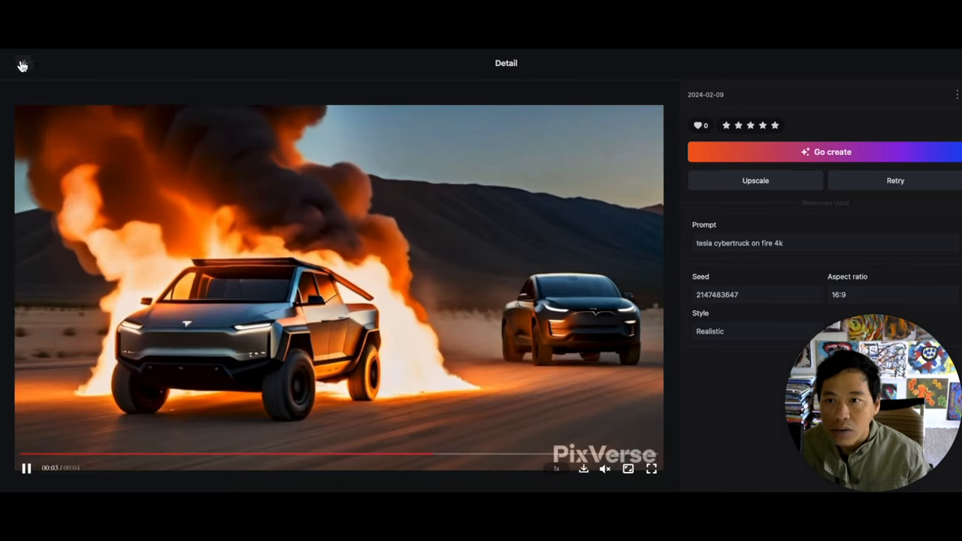
left_click(23, 66)
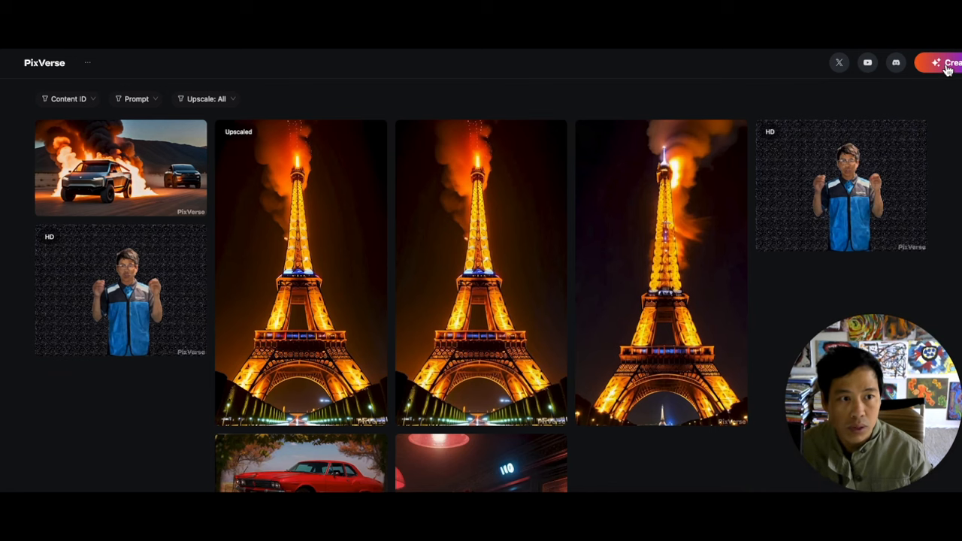
Start a new text-to-video creation and paste the hyper-realistic rusted underwater robots prompt
left_click(947, 63)
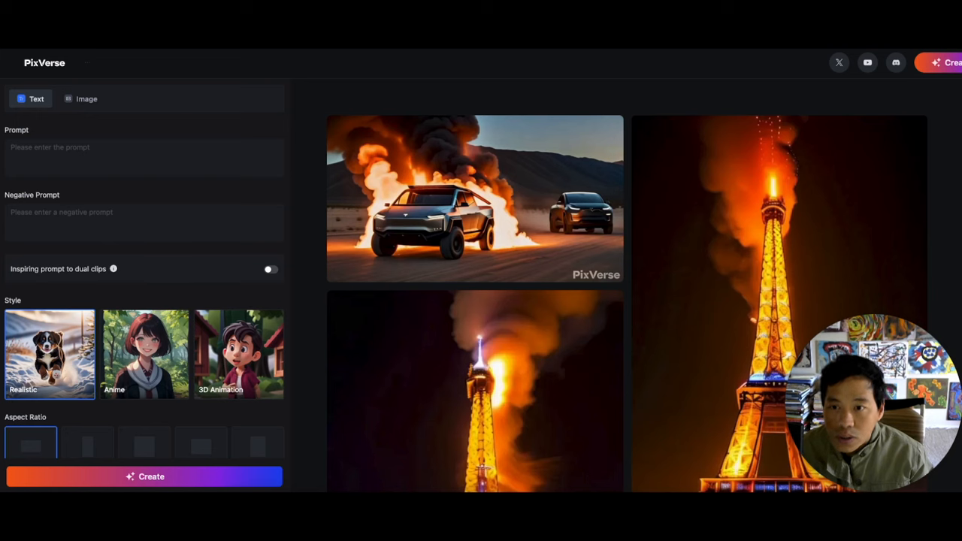
mouse_move(84, 111)
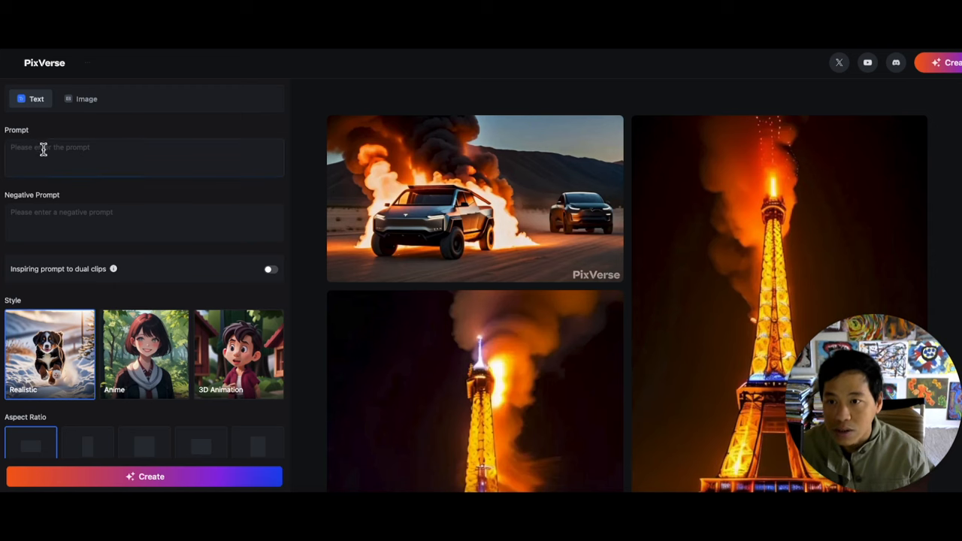
left_click(142, 158)
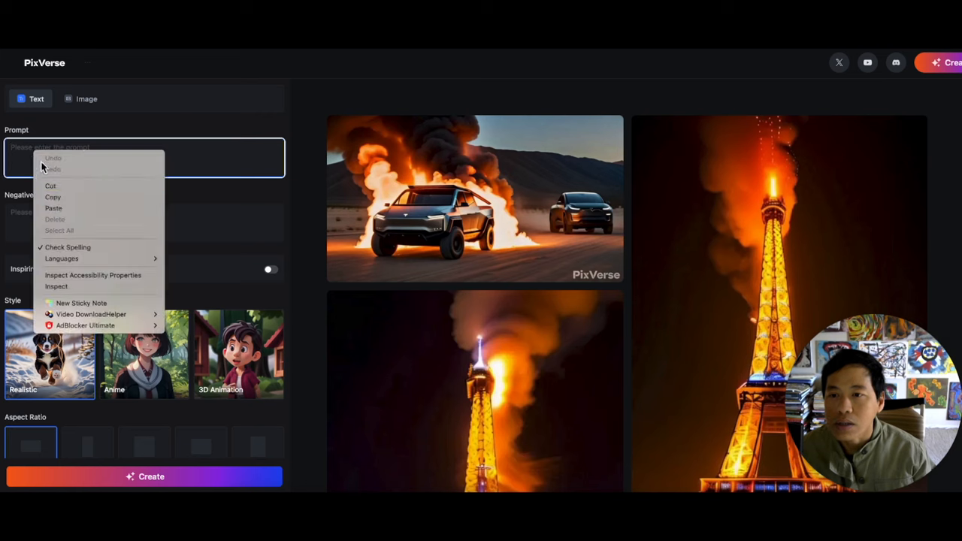
left_click(54, 207)
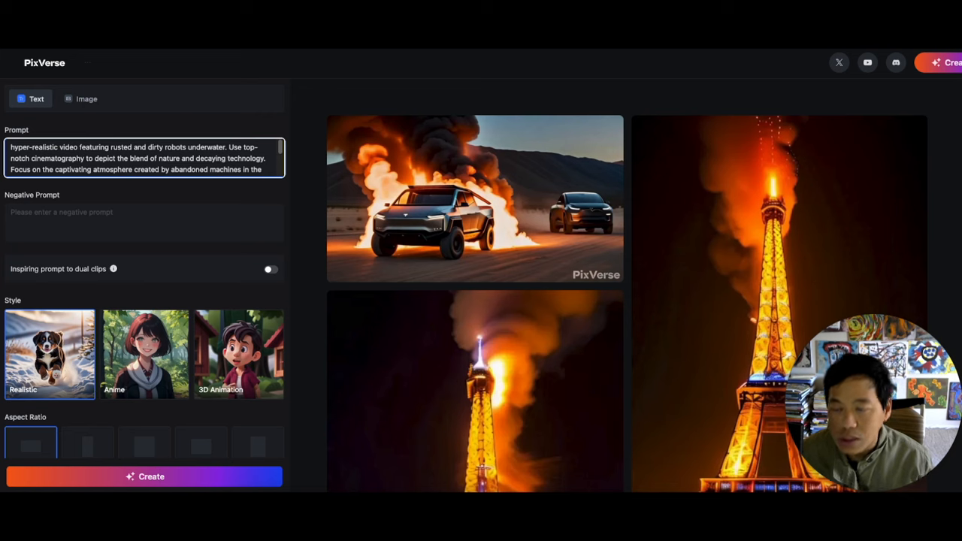
left_click(144, 222)
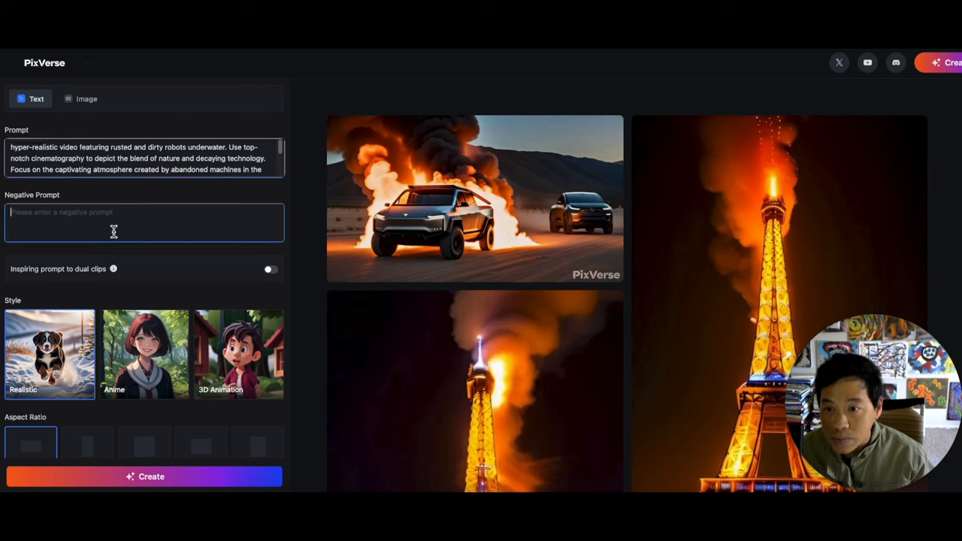
Keep Realistic style at 16:9 and drag the Seed slider to a fresh random value
scroll("down", 3)
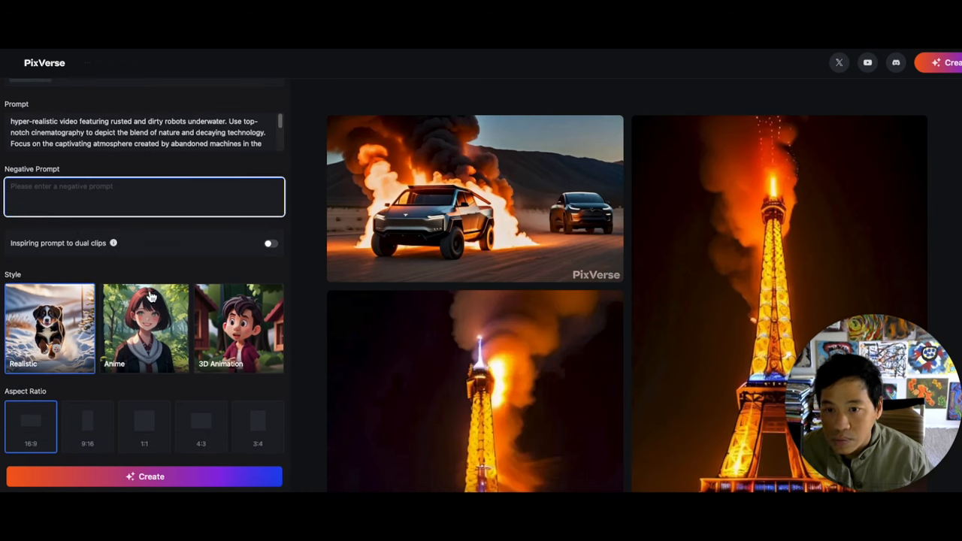
mouse_move(85, 257)
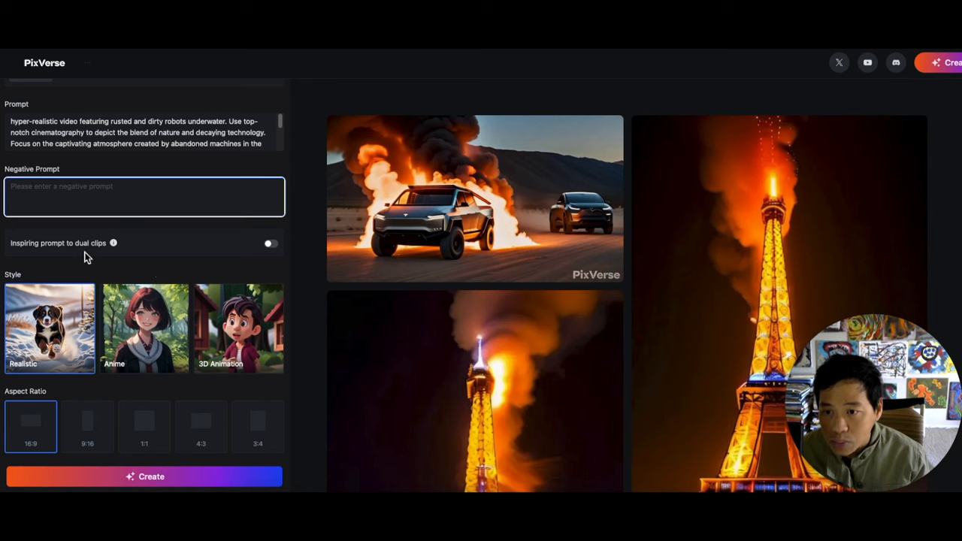
scroll("down", 3)
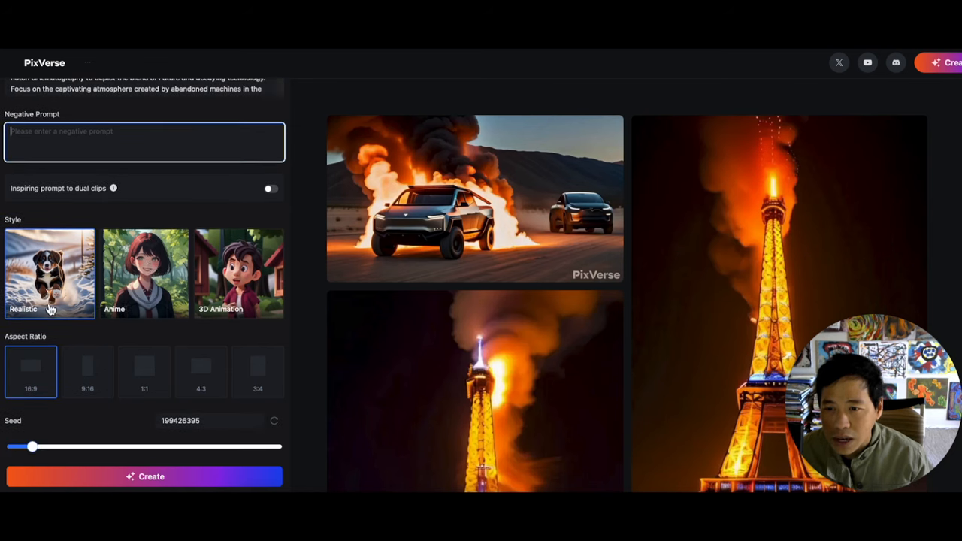
mouse_move(242, 301)
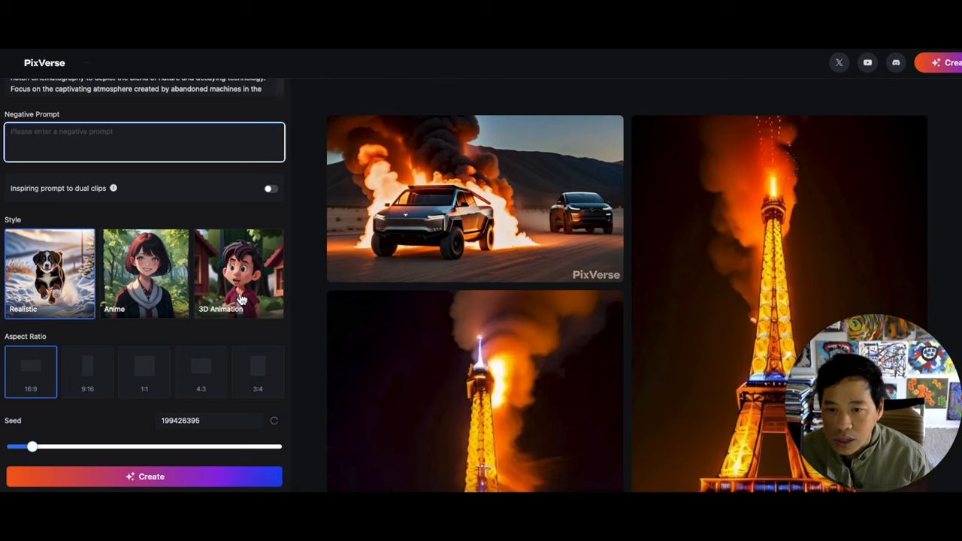
mouse_move(81, 297)
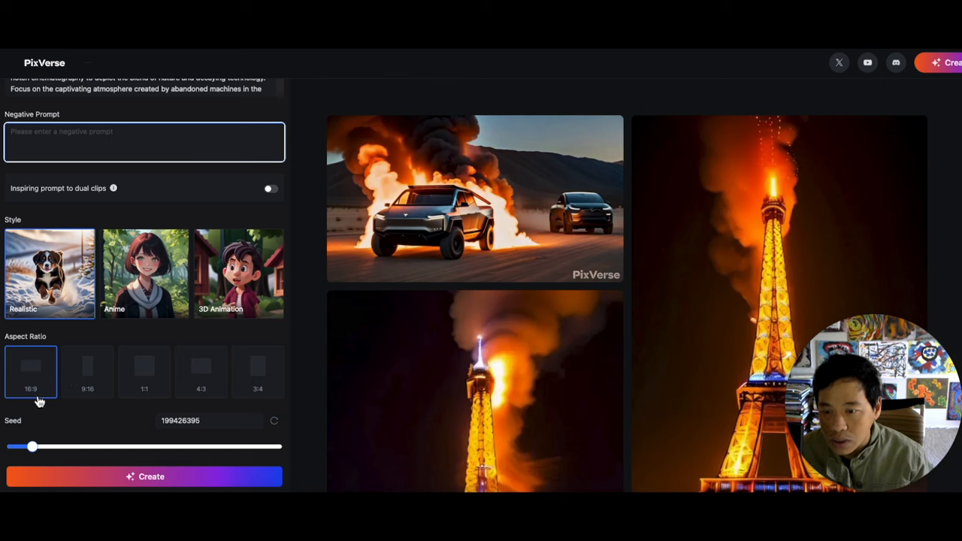
mouse_move(97, 388)
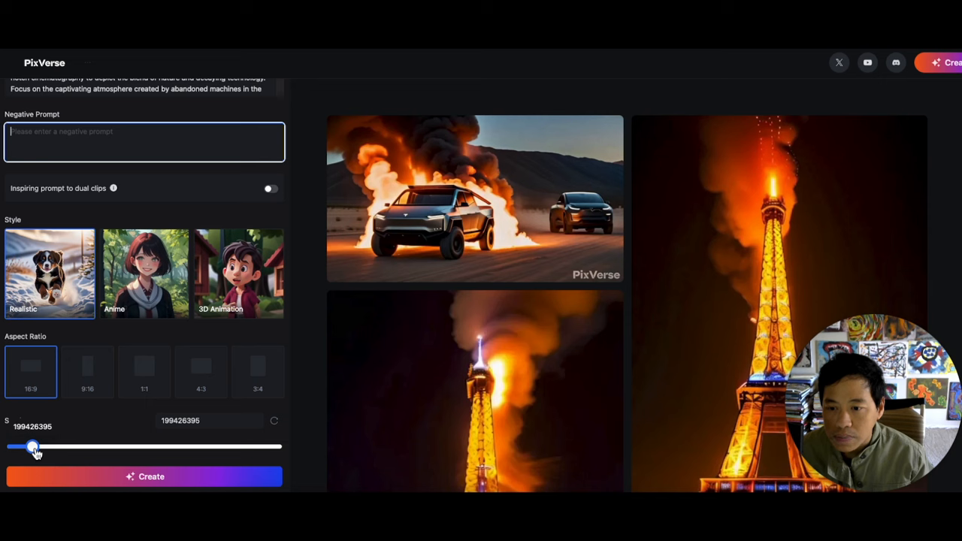
left_click_drag(33, 447, 45, 446)
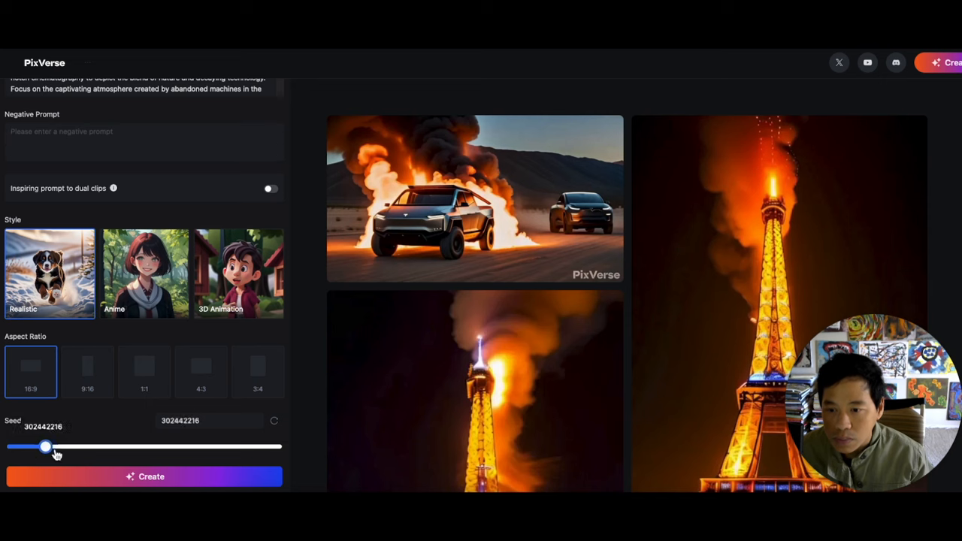
left_click_drag(46, 447, 216, 447)
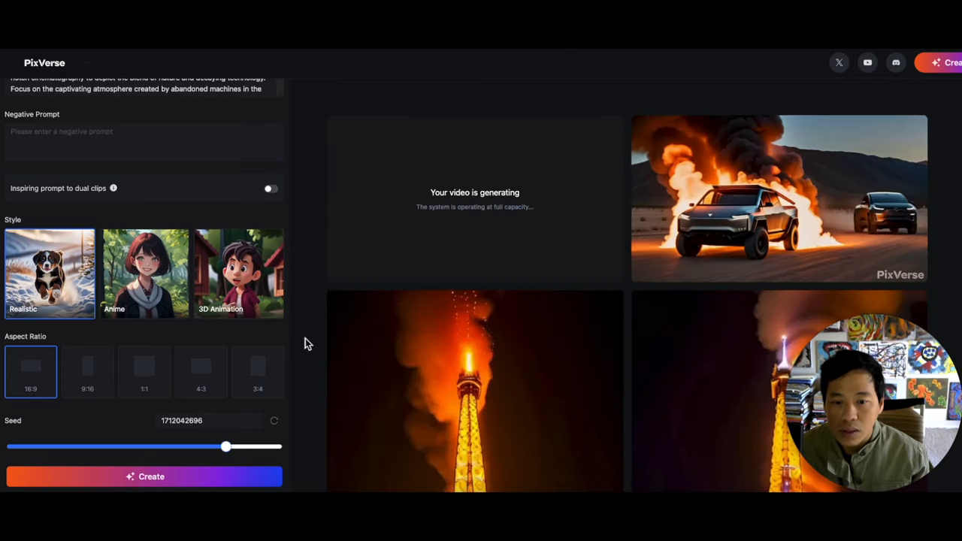
mouse_move(703, 133)
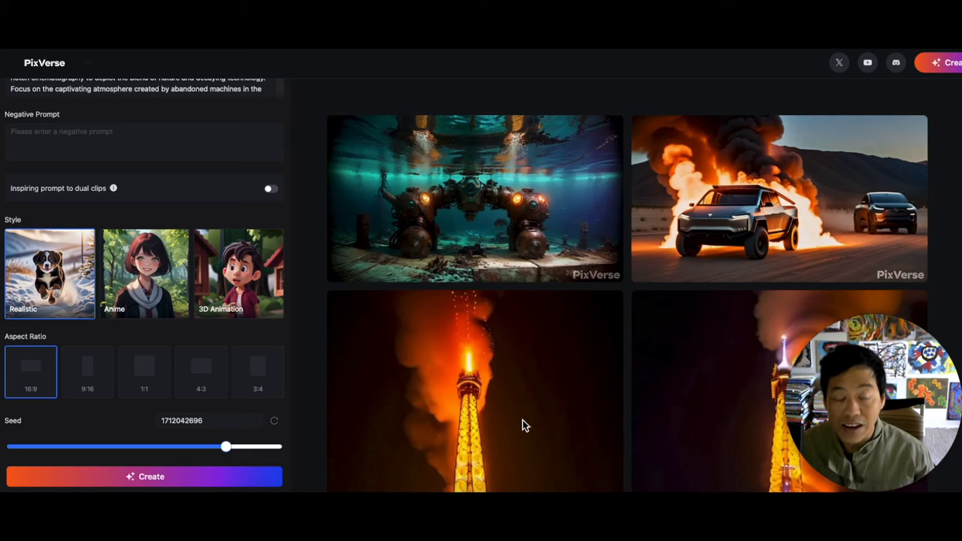
mouse_move(523, 439)
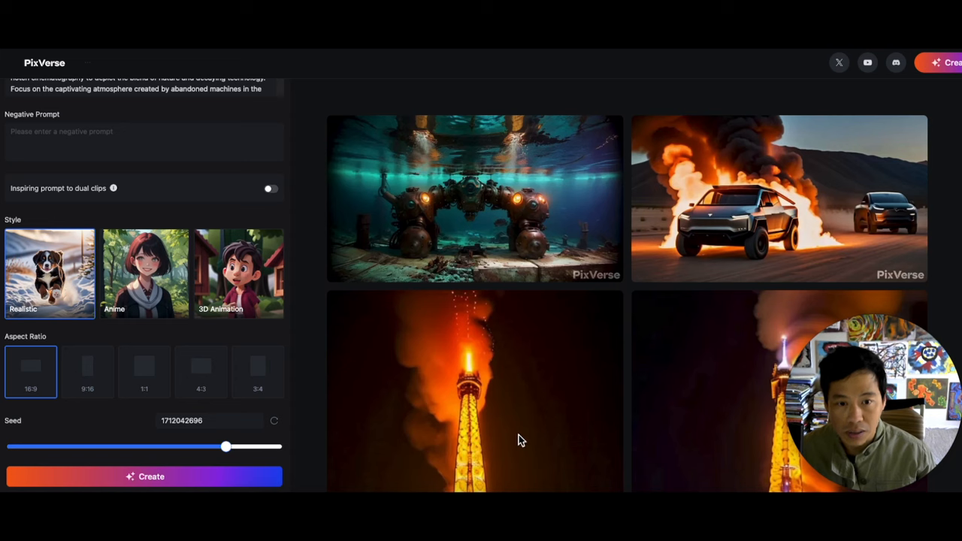
mouse_move(460, 258)
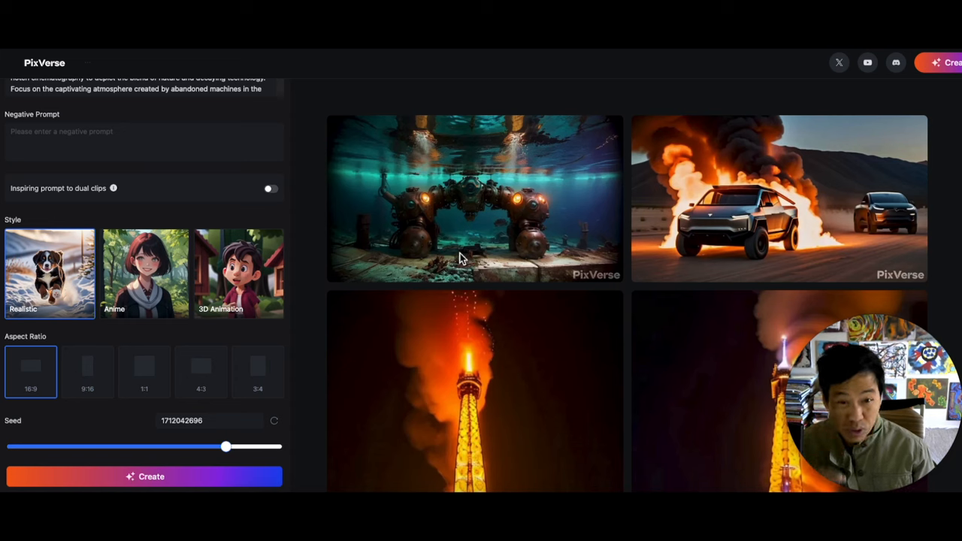
mouse_move(216, 430)
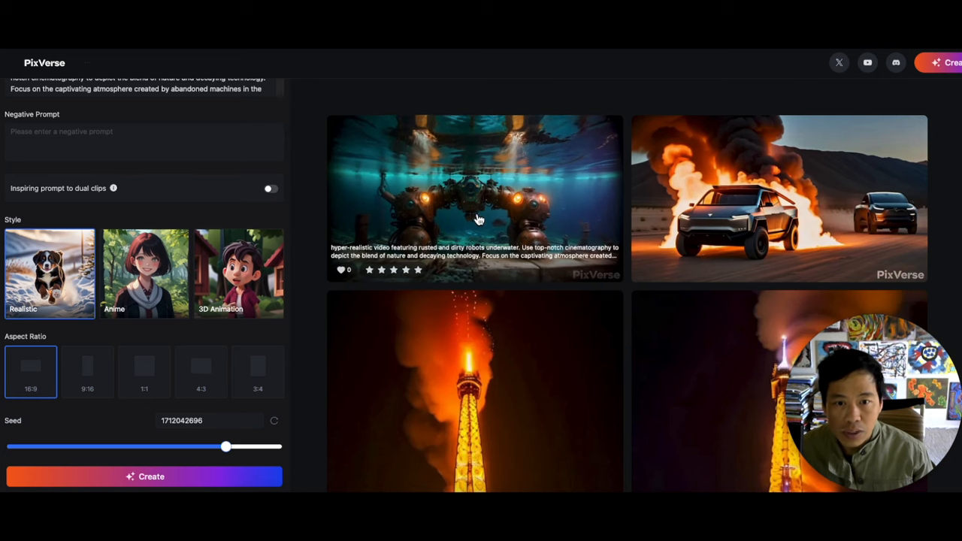
View the finished underwater rusted robots video playing on its detail page
left_click(475, 199)
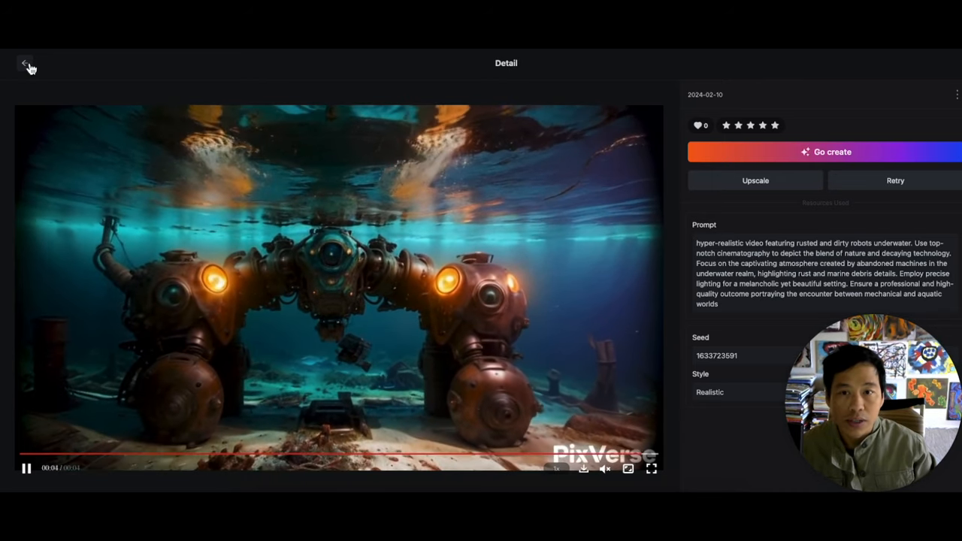
Return to text-to-video and enter the Drunk Midget Clowns at Pooky Park 1950s prompt
left_click(27, 63)
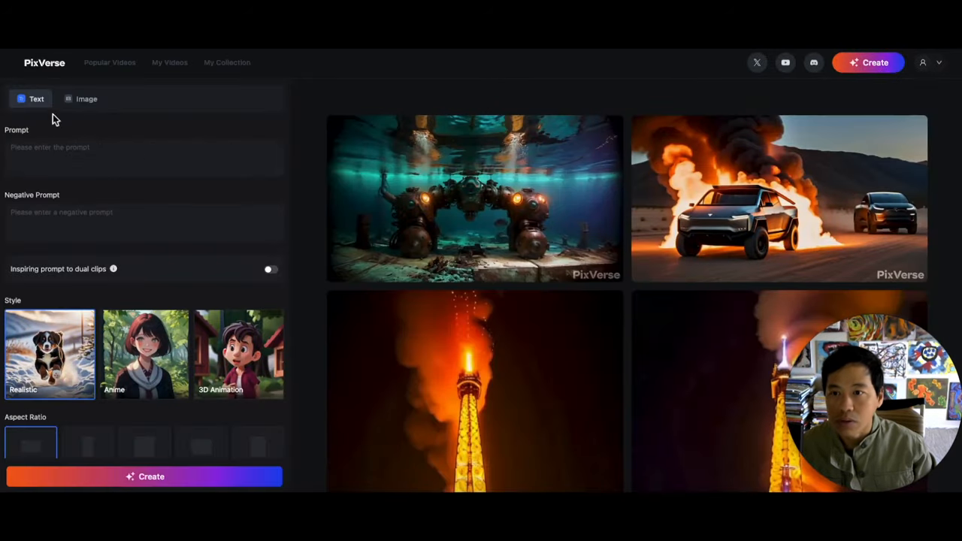
left_click(143, 158)
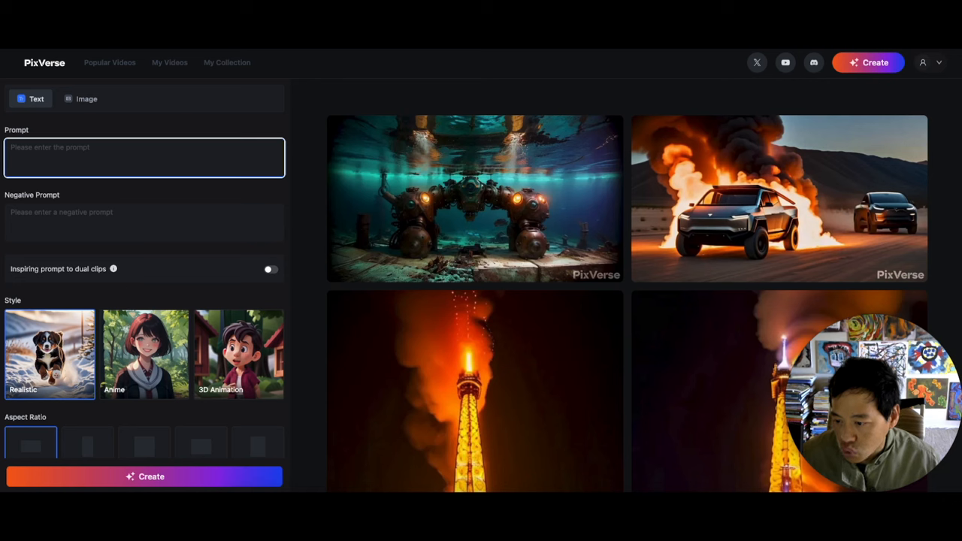
type("at night.... Drunk Midget Clowns chase random kids at Pooky Park, a 1950s Clown Amusement Park. 8mm old color film with scratches")
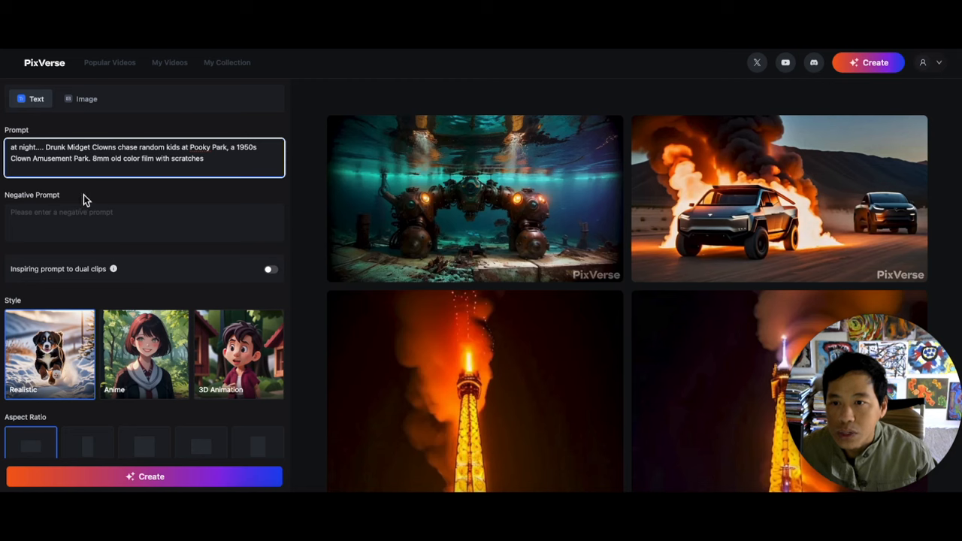
mouse_move(199, 190)
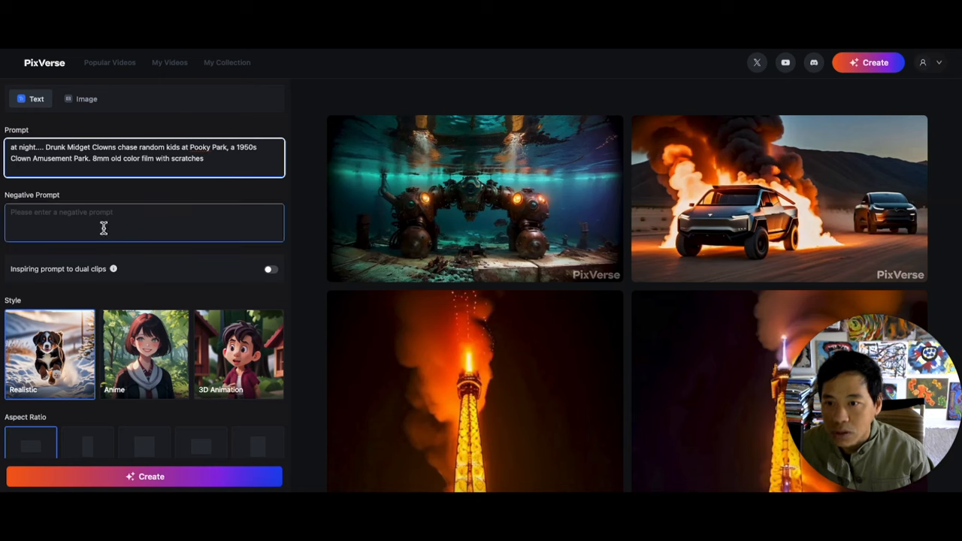
Drag the Seed slider to a new value for the clown park video
scroll("down", 3)
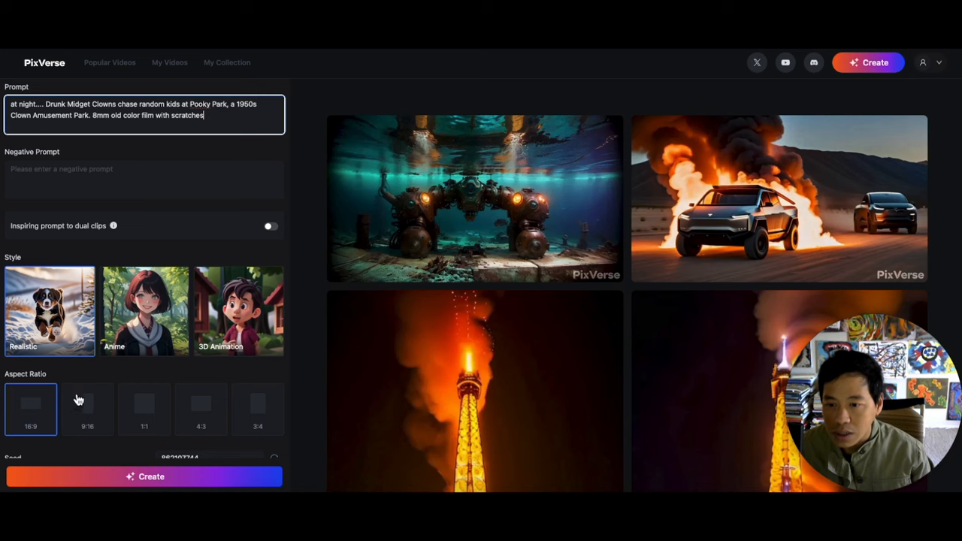
scroll("down", 3)
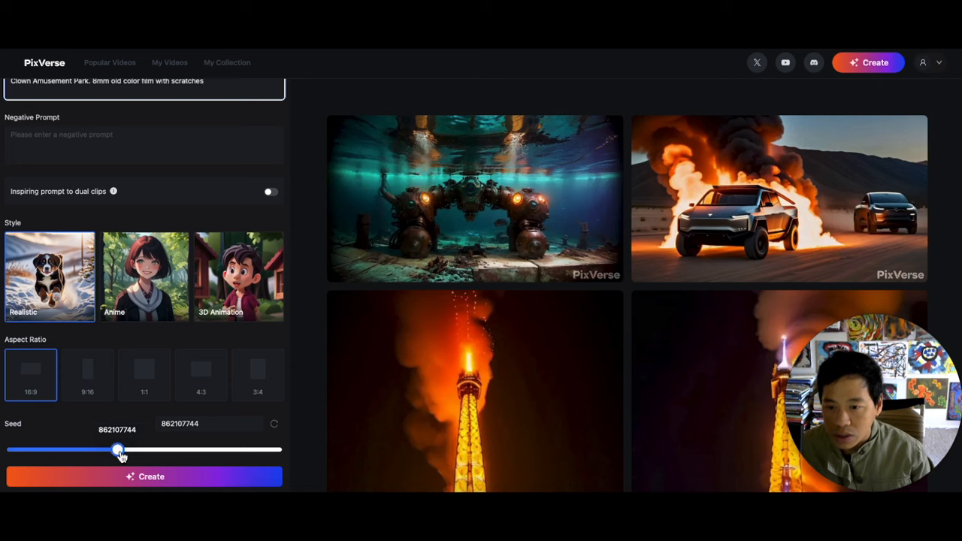
left_click_drag(119, 449, 242, 450)
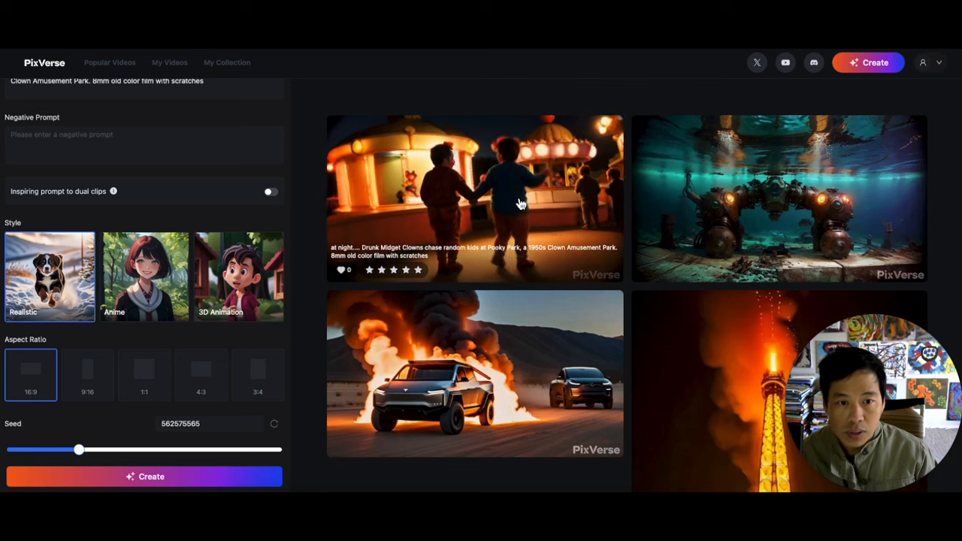
Watch the newly generated 1950s clown amusement park video from My Videos
left_click(475, 198)
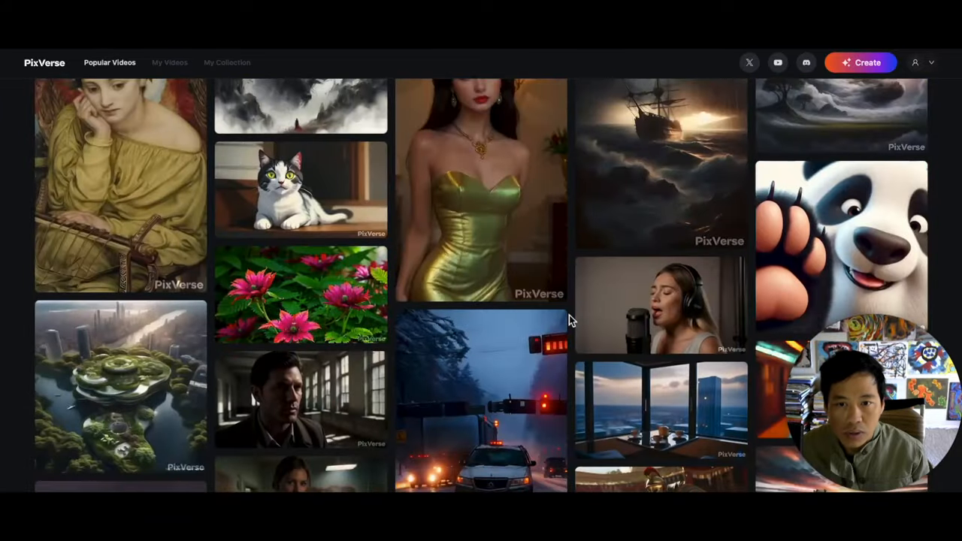
Scroll through the Popular Videos grid of other users' clips
scroll("down", 3)
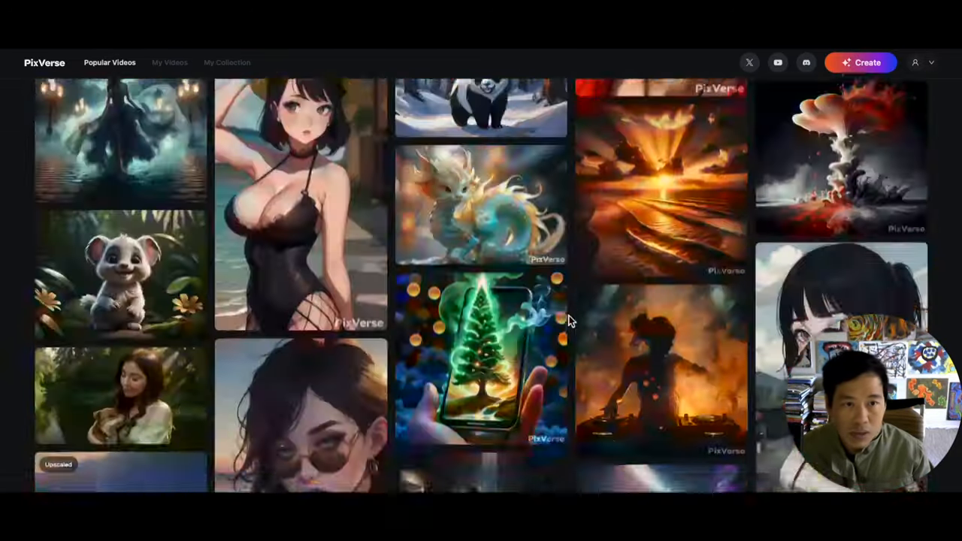
scroll("down", 3)
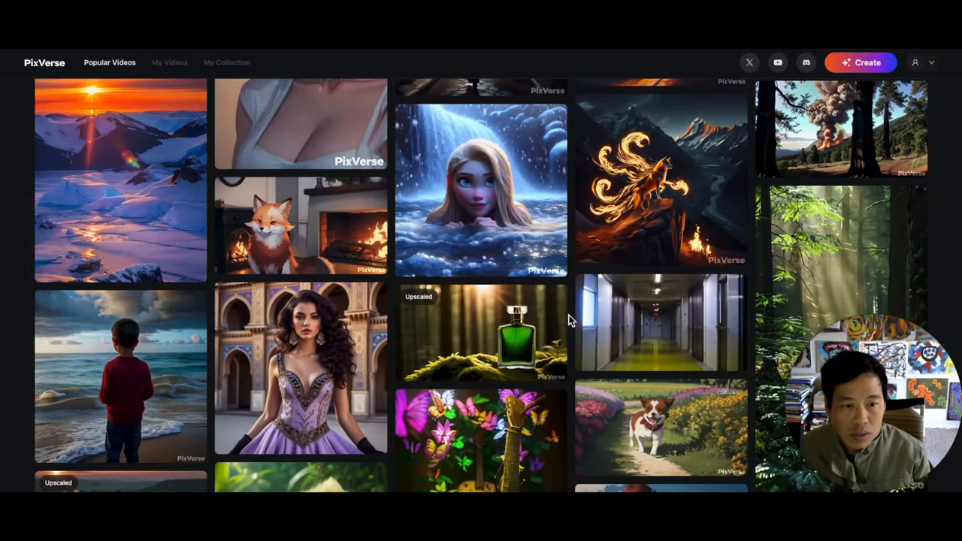
mouse_move(660, 323)
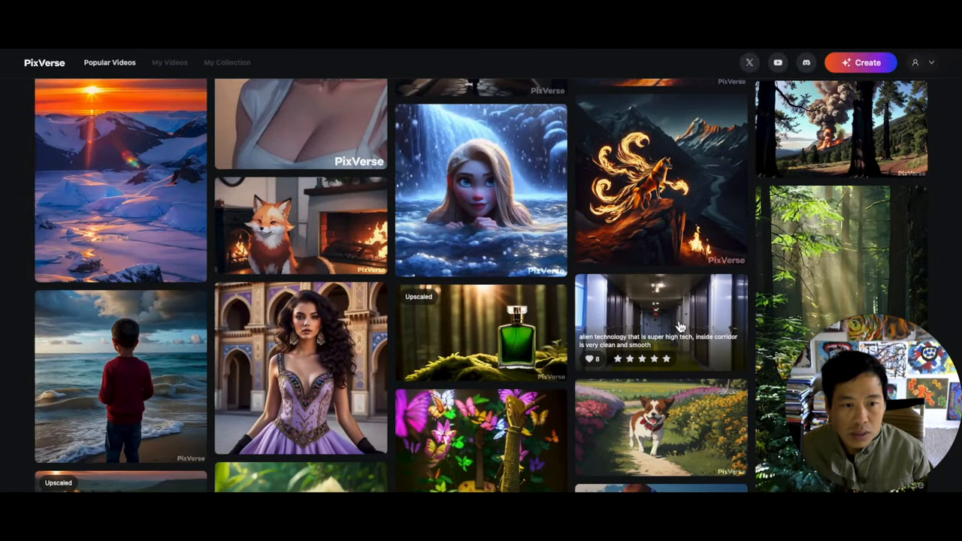